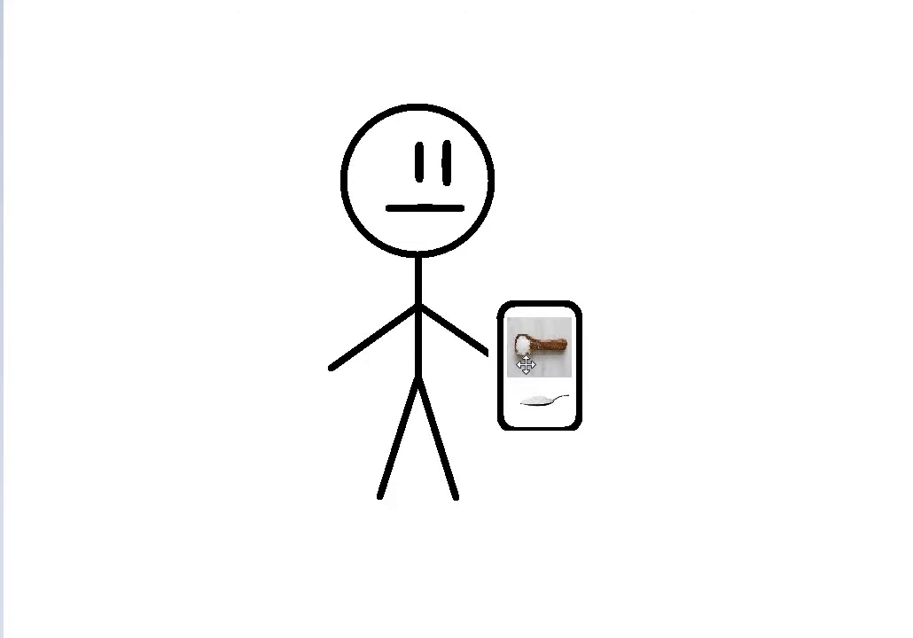
{"action": "left_click", "coordinate": [520, 365]}
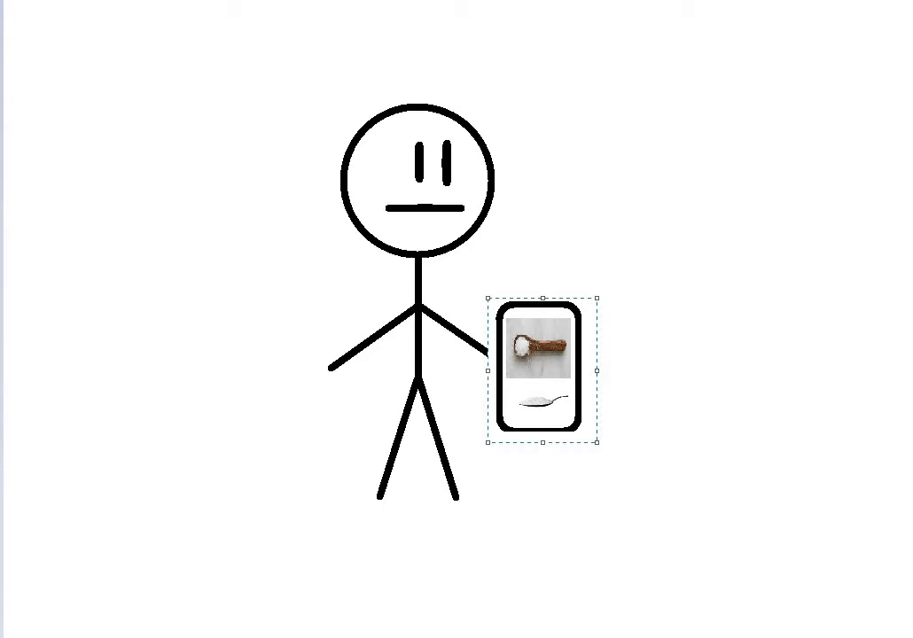